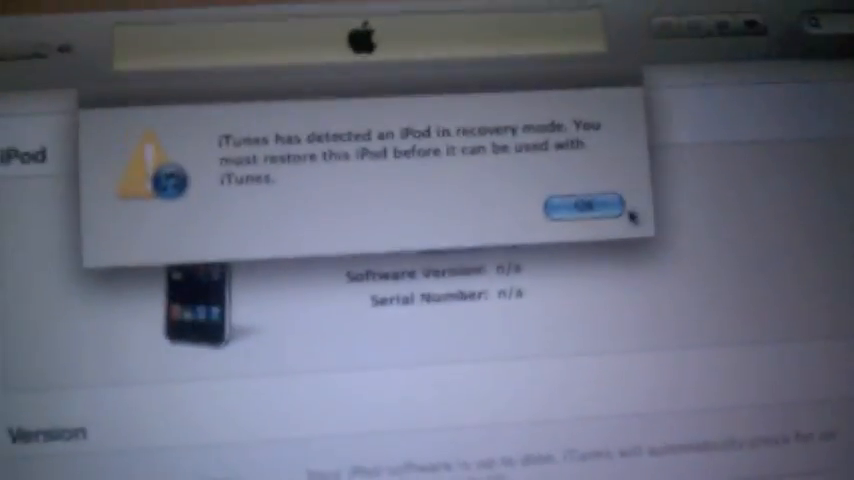
# Dismiss the recovery-mode alert and start restoring the iPod to iOS 4.2.
pyautogui.click(578, 205)
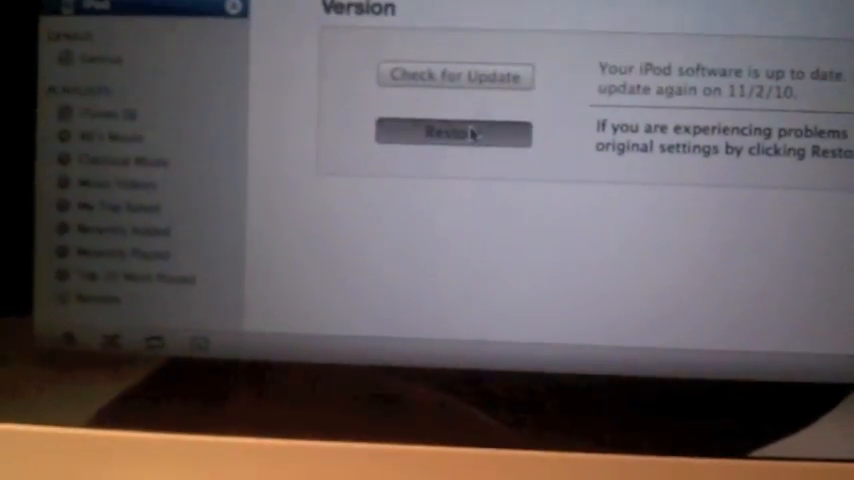
pyautogui.click(452, 131)
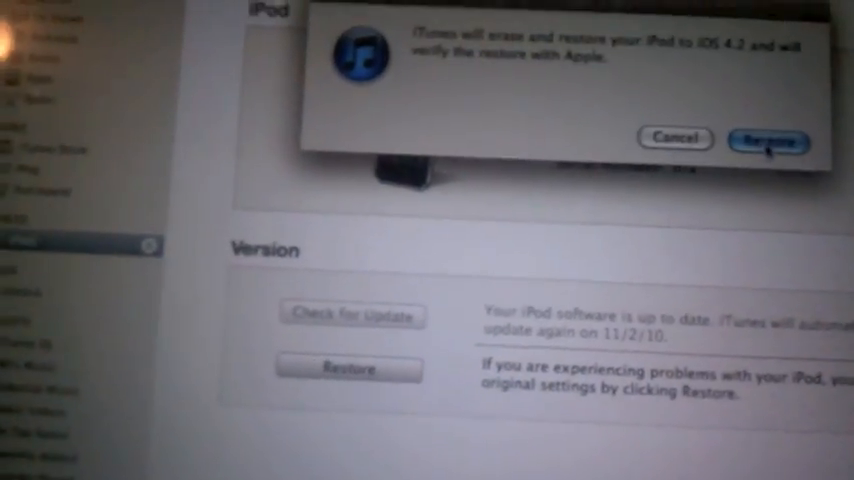
pyautogui.click(770, 138)
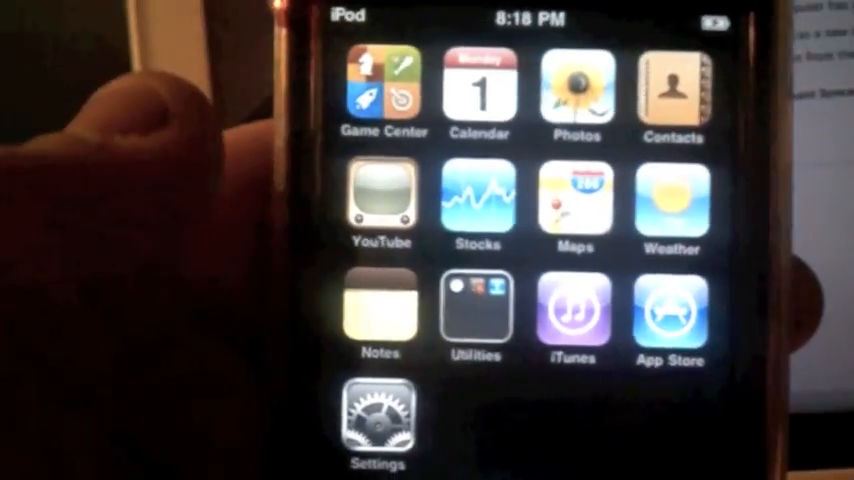
# Open Settings on the restored iPod and scroll to its General section.
pyautogui.click(378, 415)
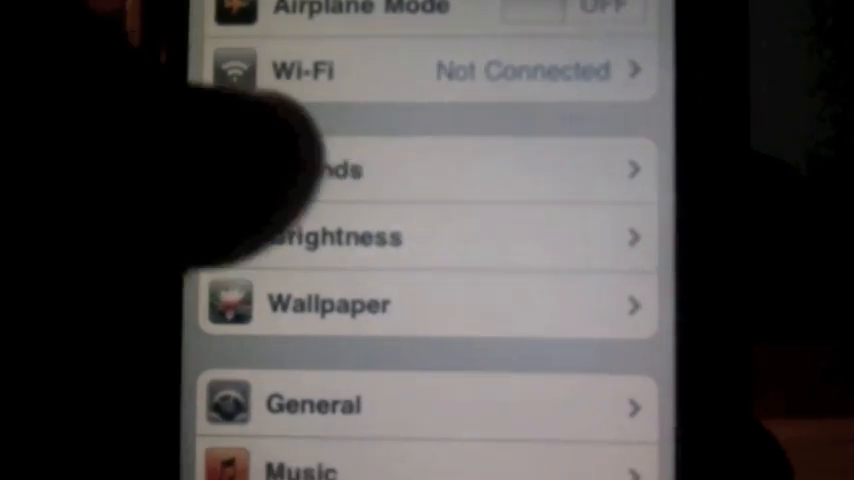
pyautogui.scroll(-3)
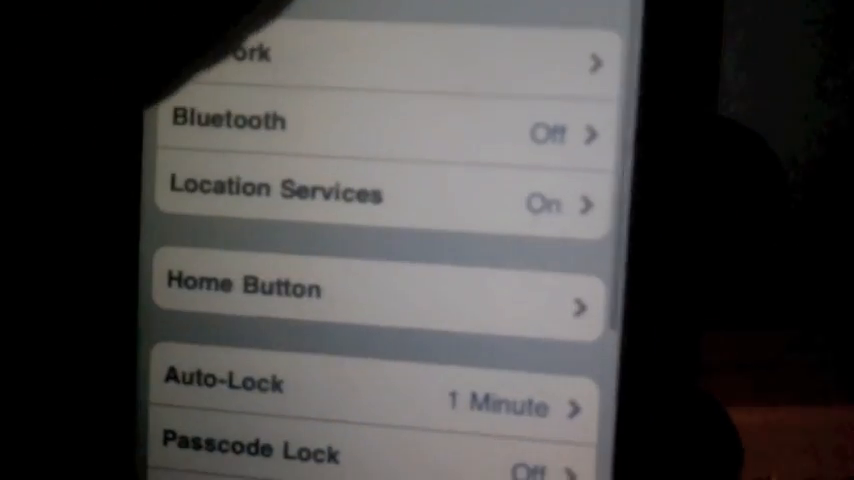